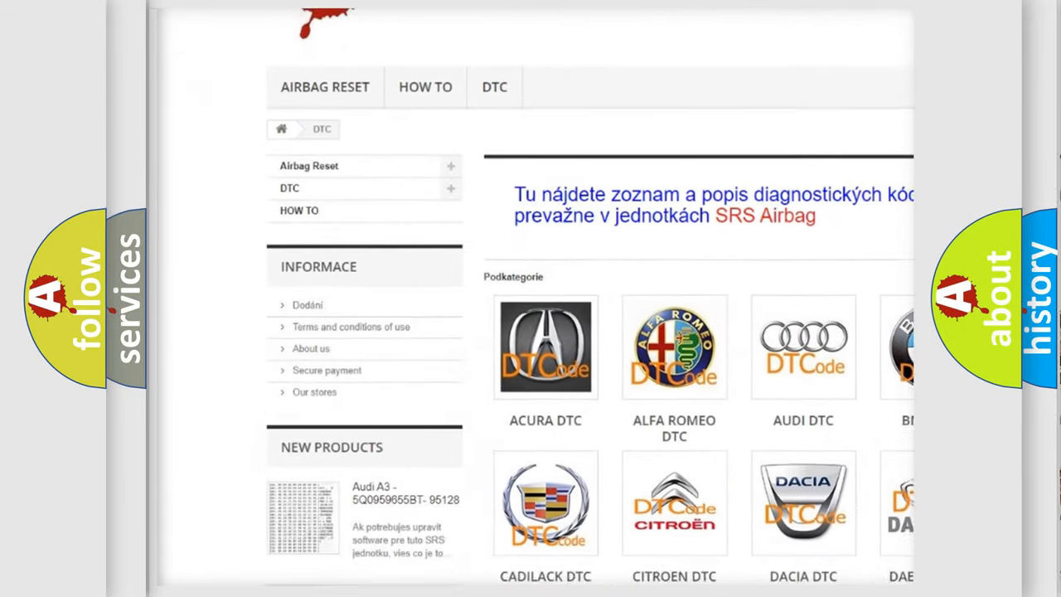
pyautogui.scroll(-3)
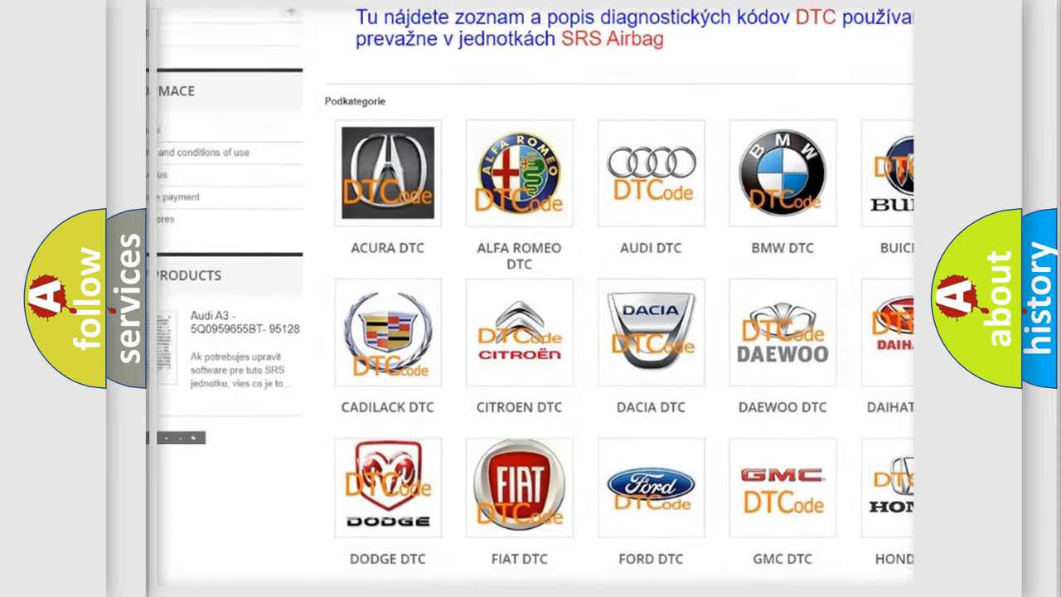
pyautogui.scroll(-3)
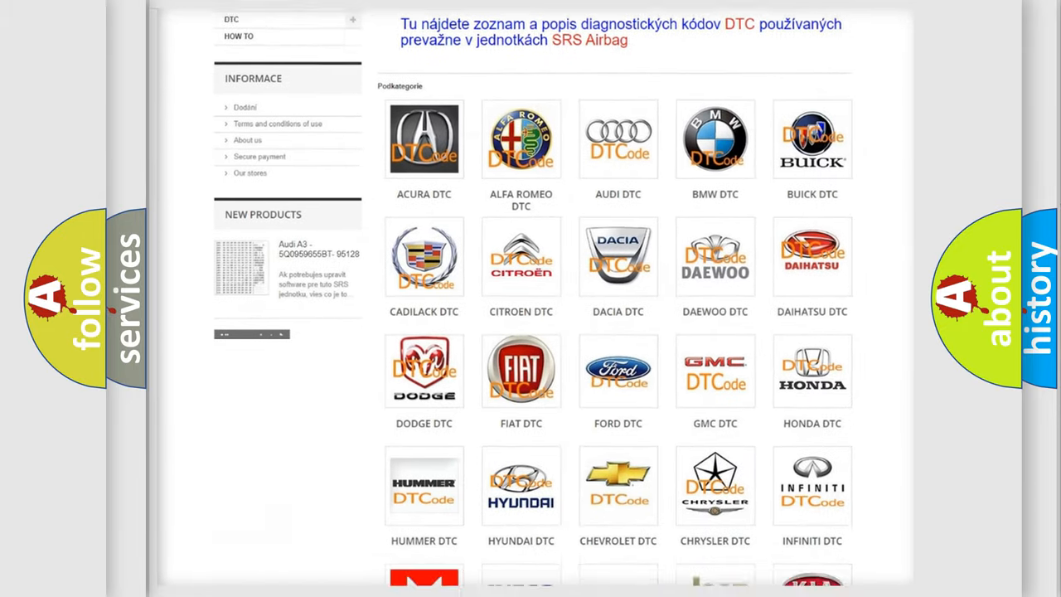
pyautogui.scroll(-3)
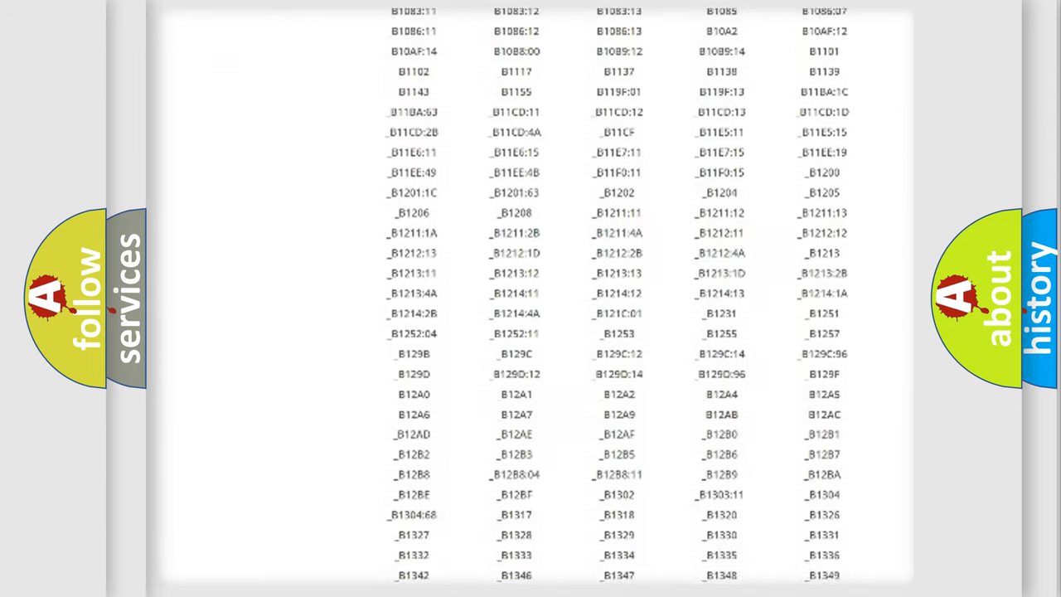
pyautogui.scroll(-3)
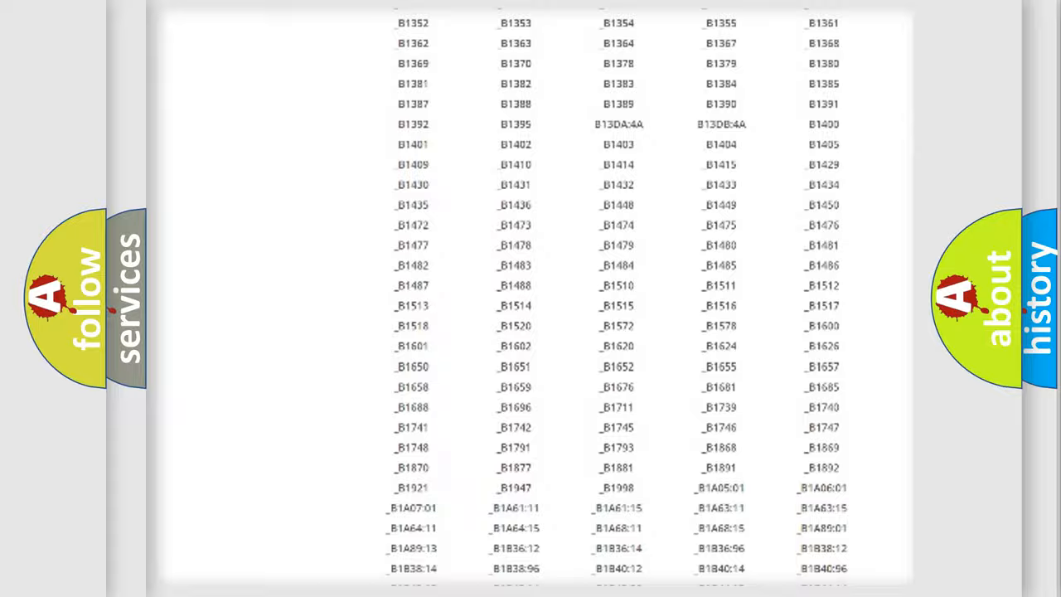
pyautogui.scroll(3)
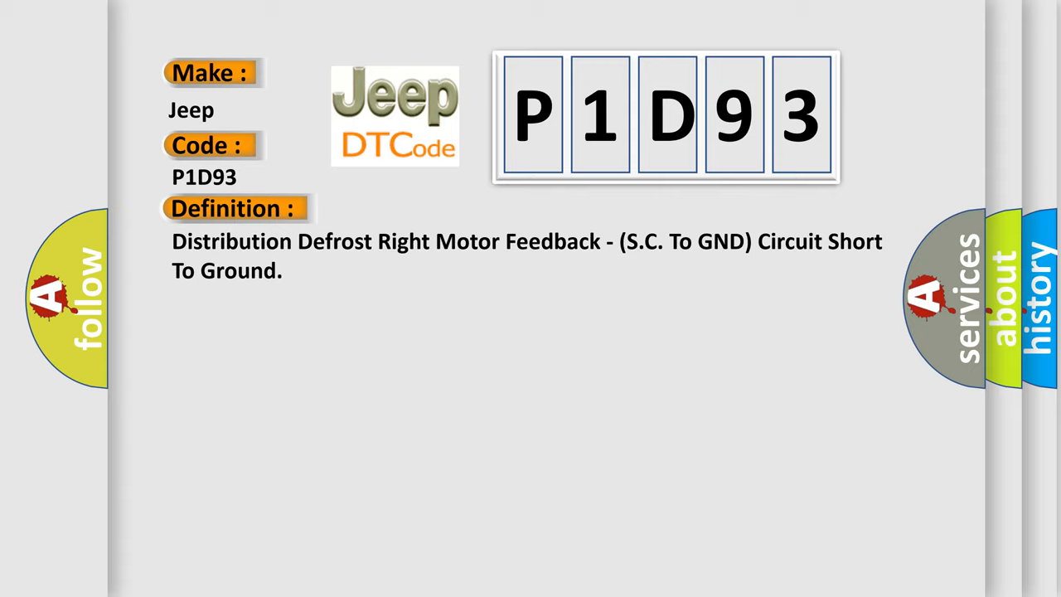
pyautogui.click(429, 208)
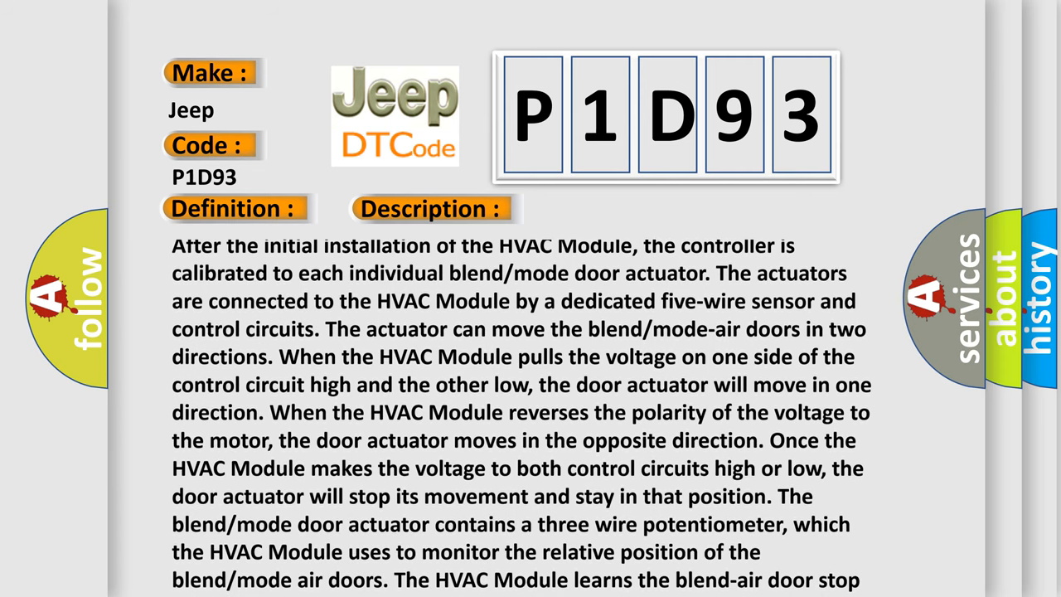
pyautogui.scroll(-3)
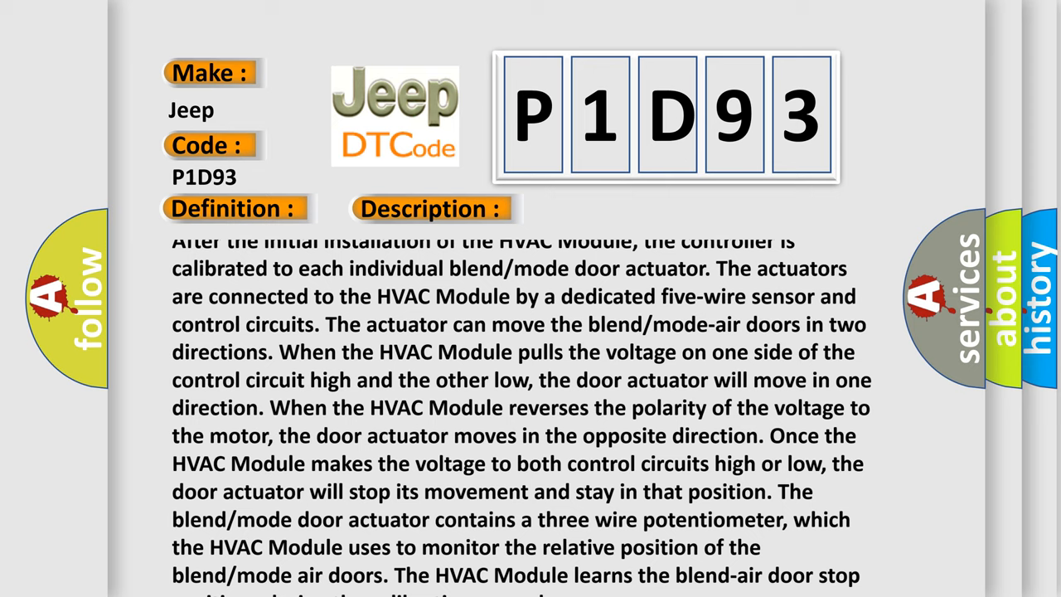
pyautogui.scroll(-3)
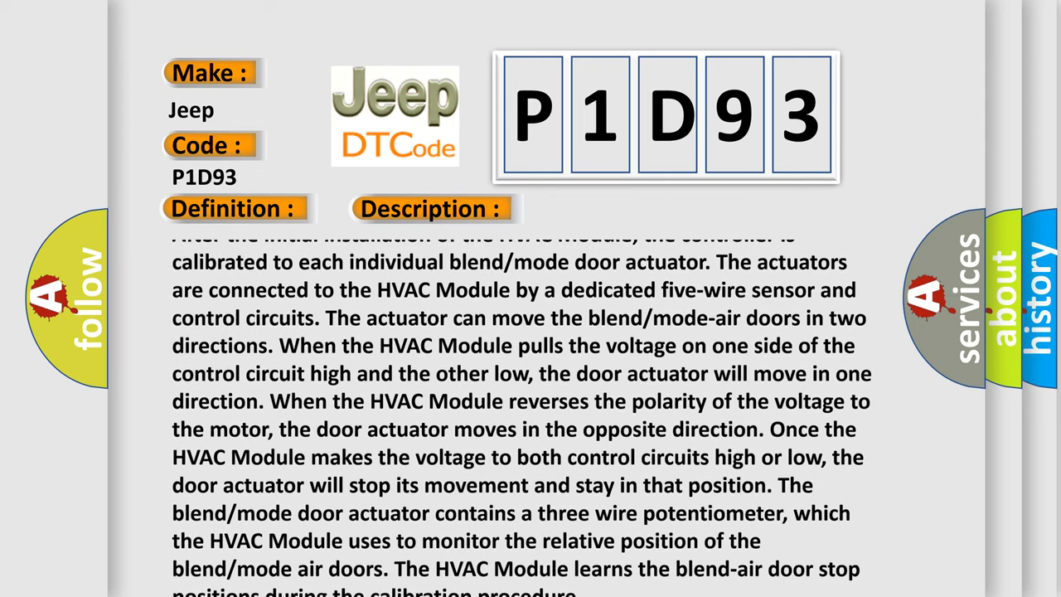
pyautogui.scroll(-3)
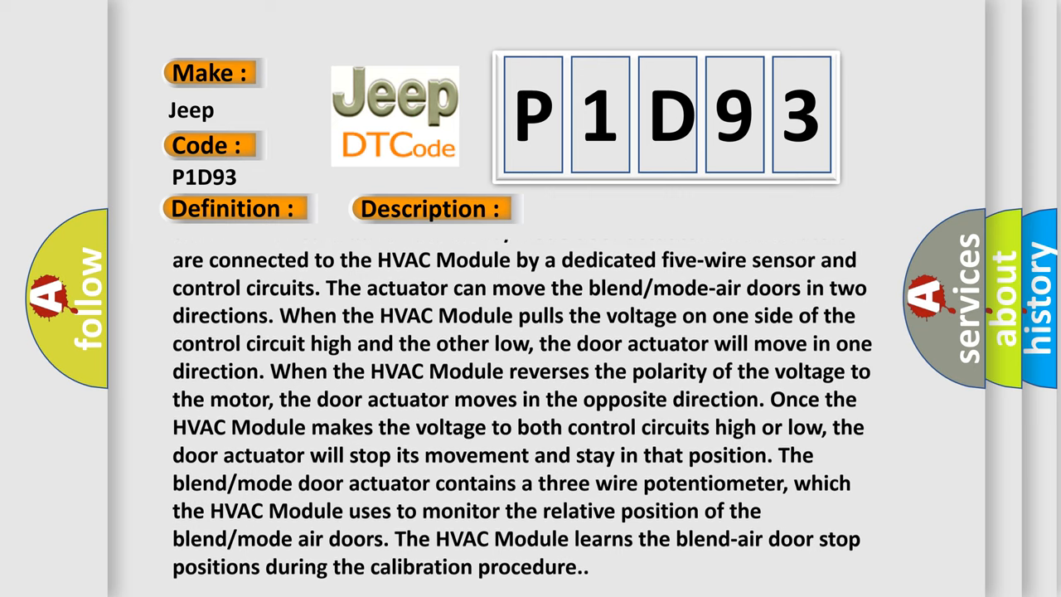
pyautogui.scroll(-3)
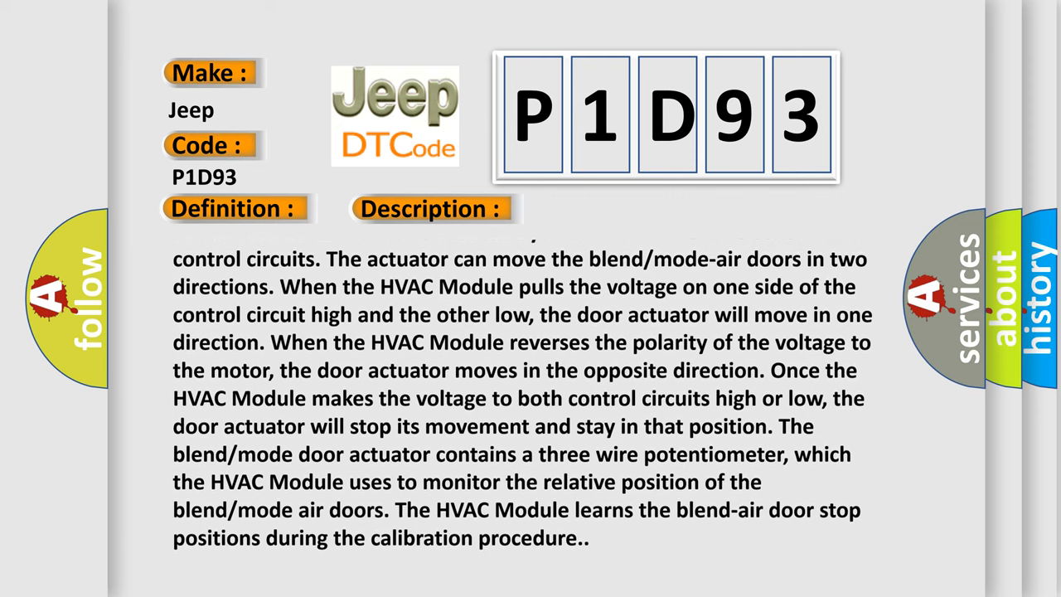
pyautogui.scroll(-3)
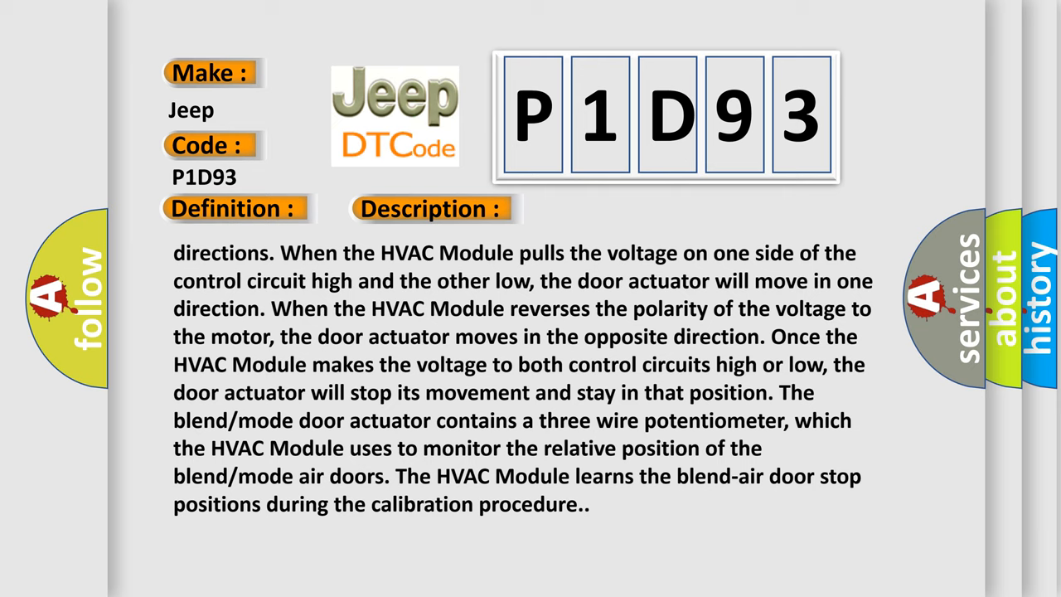
pyautogui.scroll(-3)
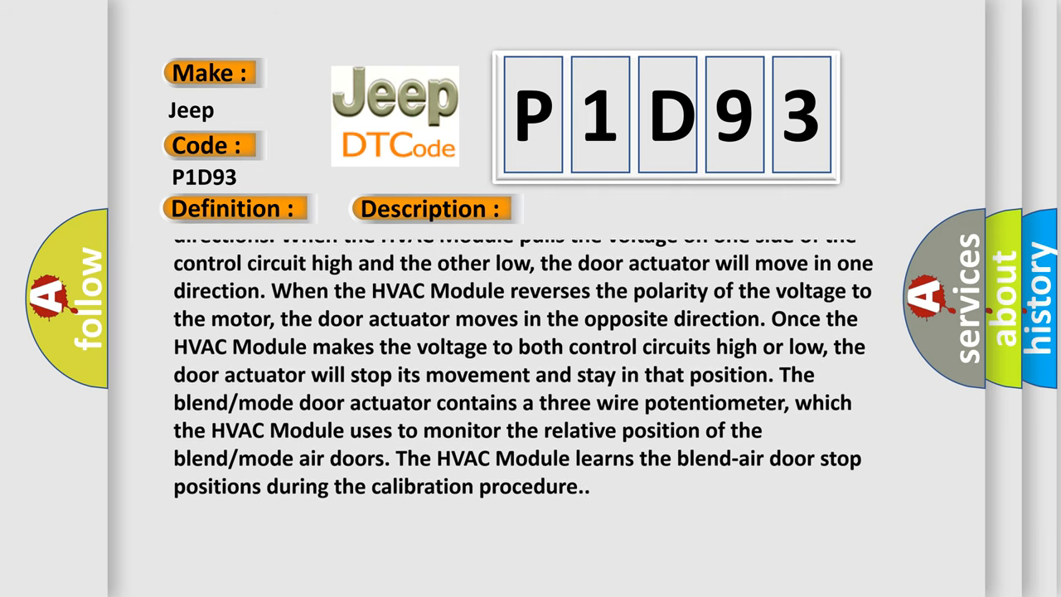
pyautogui.scroll(3)
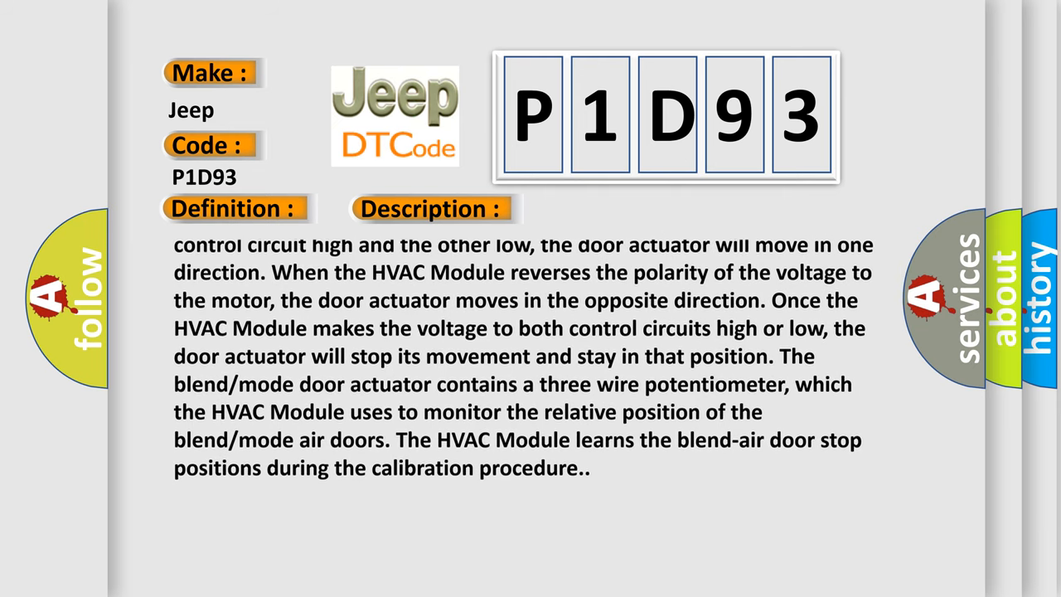
pyautogui.scroll(3)
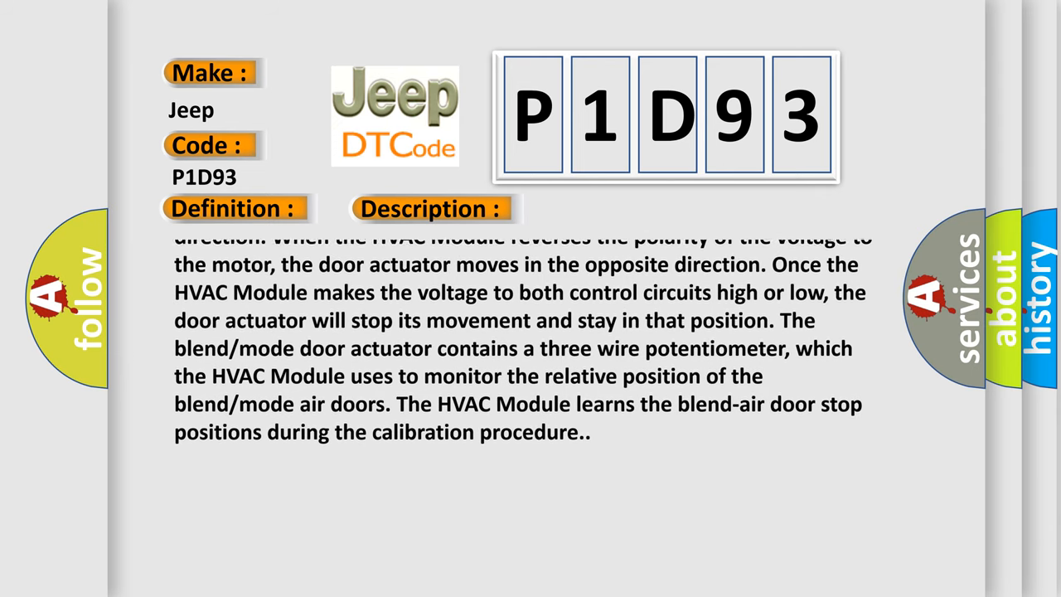
pyautogui.scroll(3)
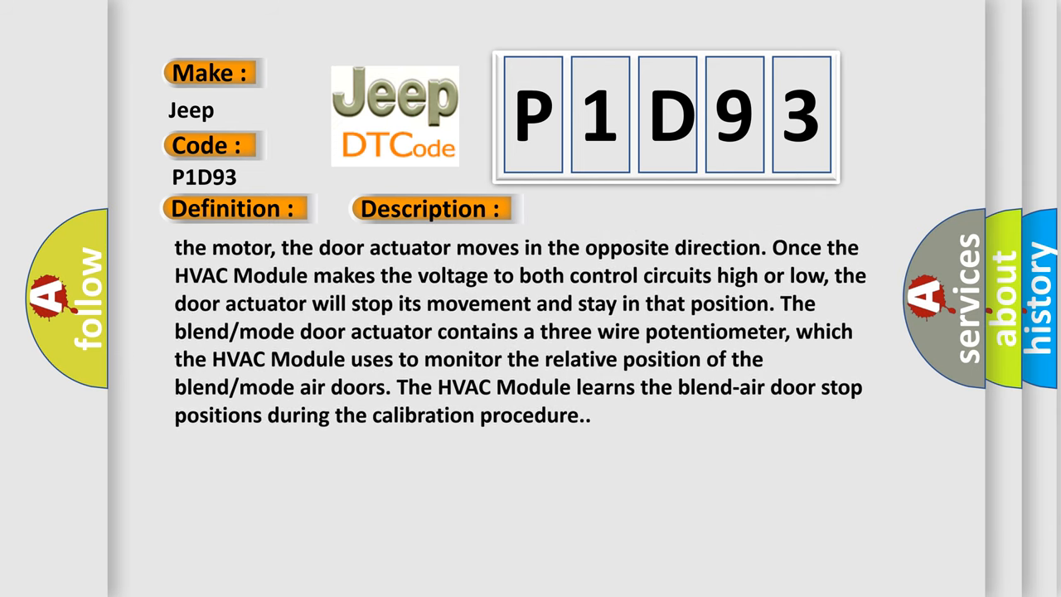
pyautogui.scroll(3)
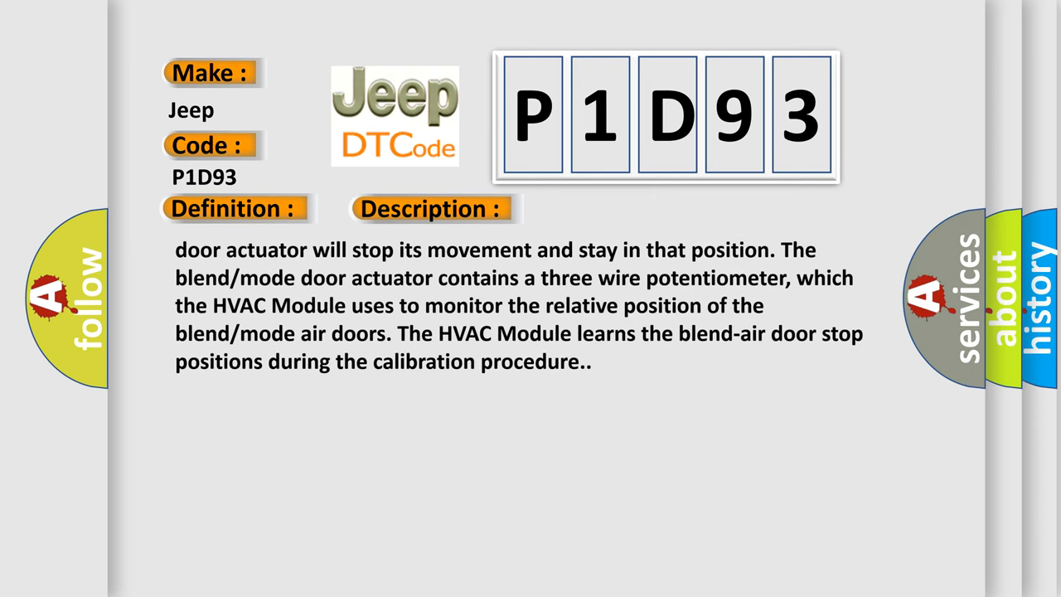
pyautogui.scroll(3)
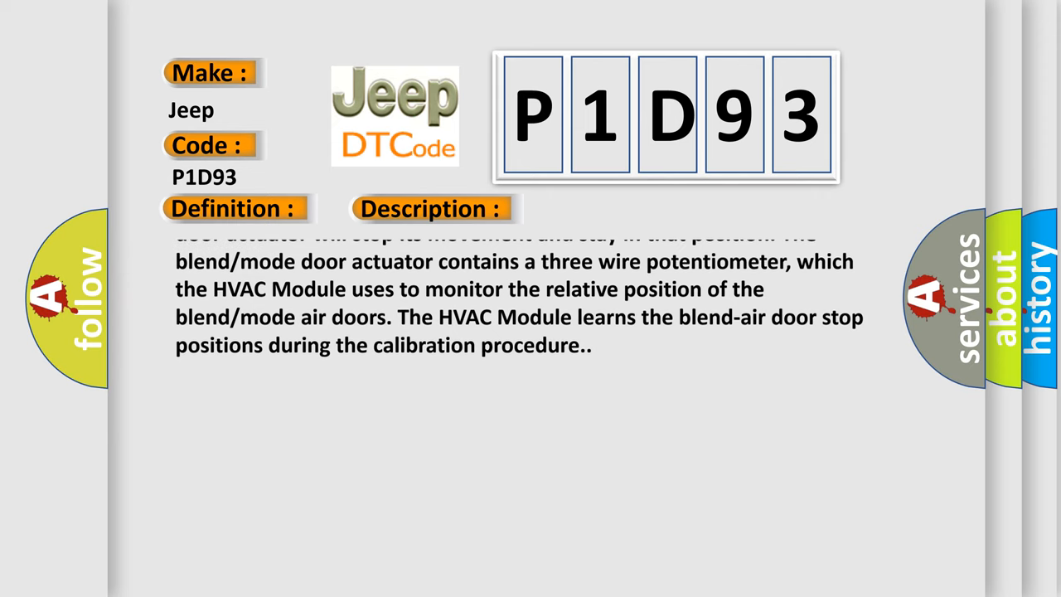
pyautogui.scroll(3)
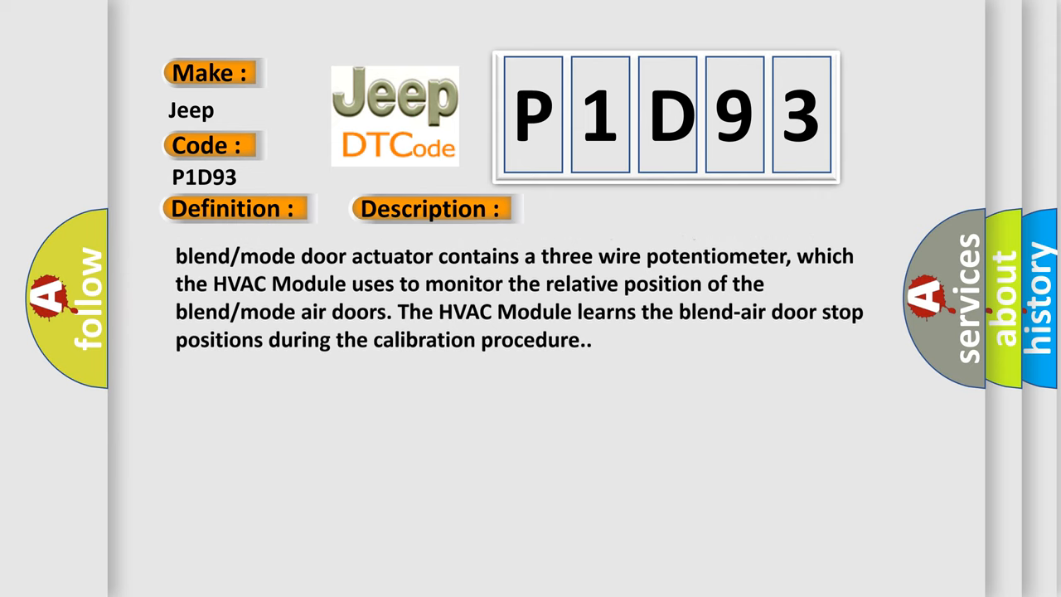